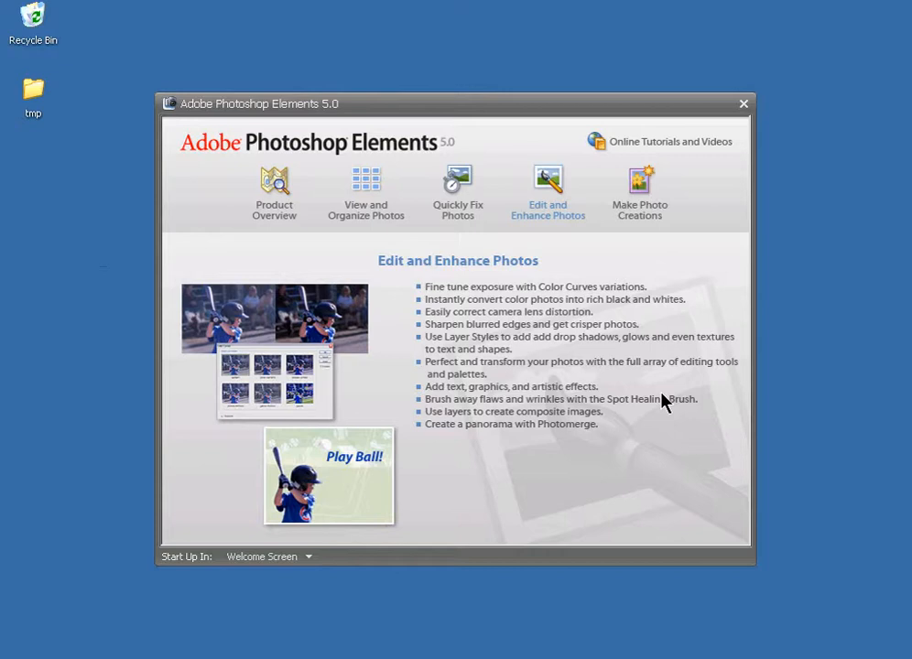
mouse_move(553, 346)
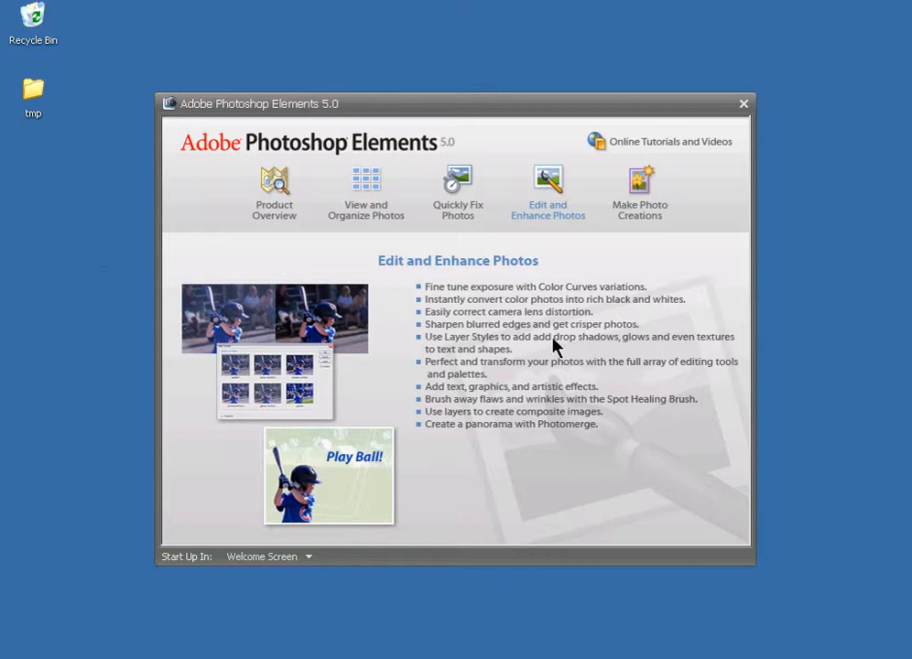
Enter the Quick Fix editing workspace from the Welcome Screen, with no photo loaded
click(457, 192)
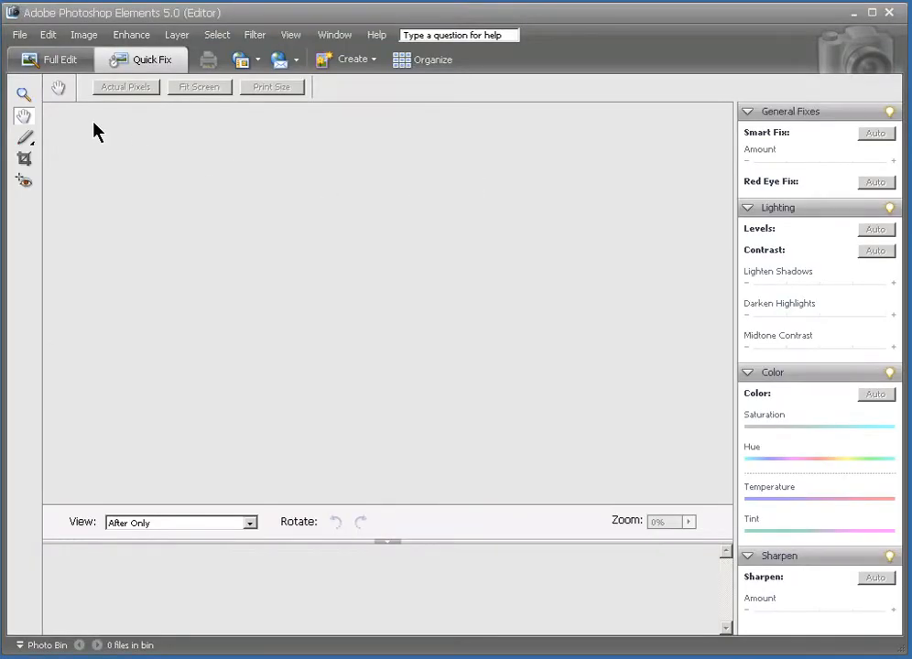
mouse_move(20, 35)
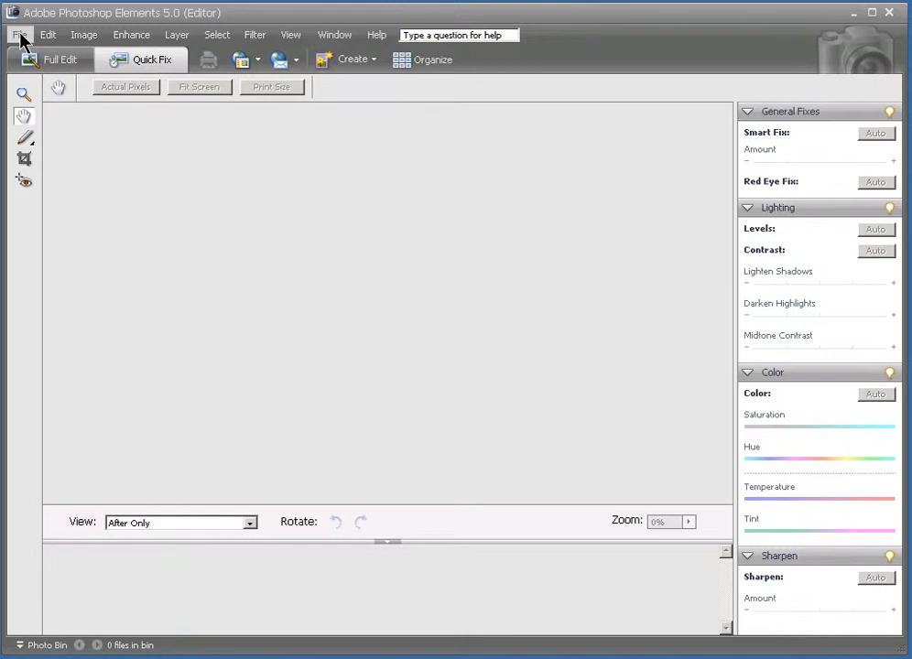
Load the recently edited 'finding nemo.jpg' clownfish photo into the Quick Fix workspace
click(18, 35)
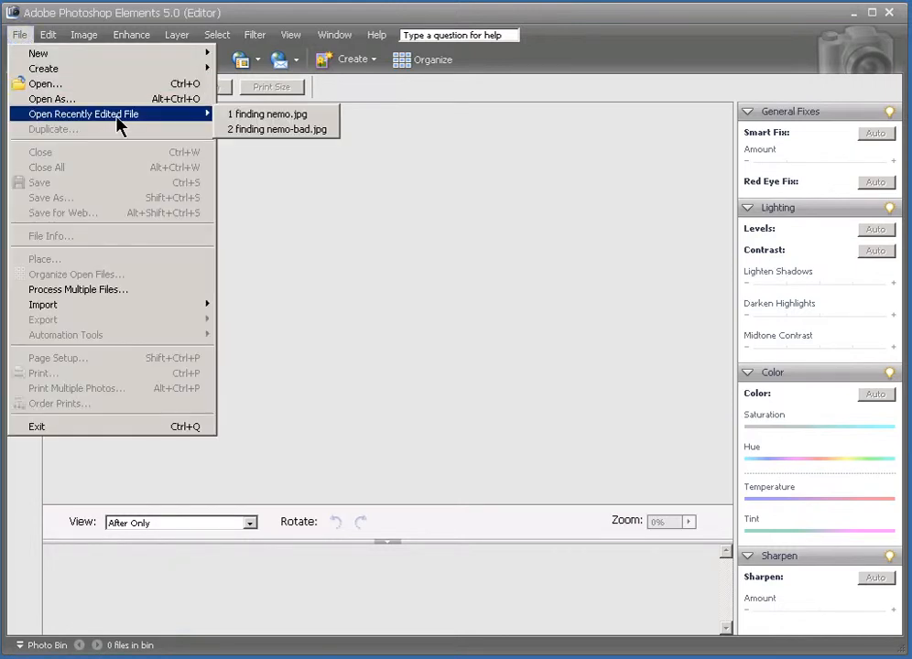
mouse_move(278, 113)
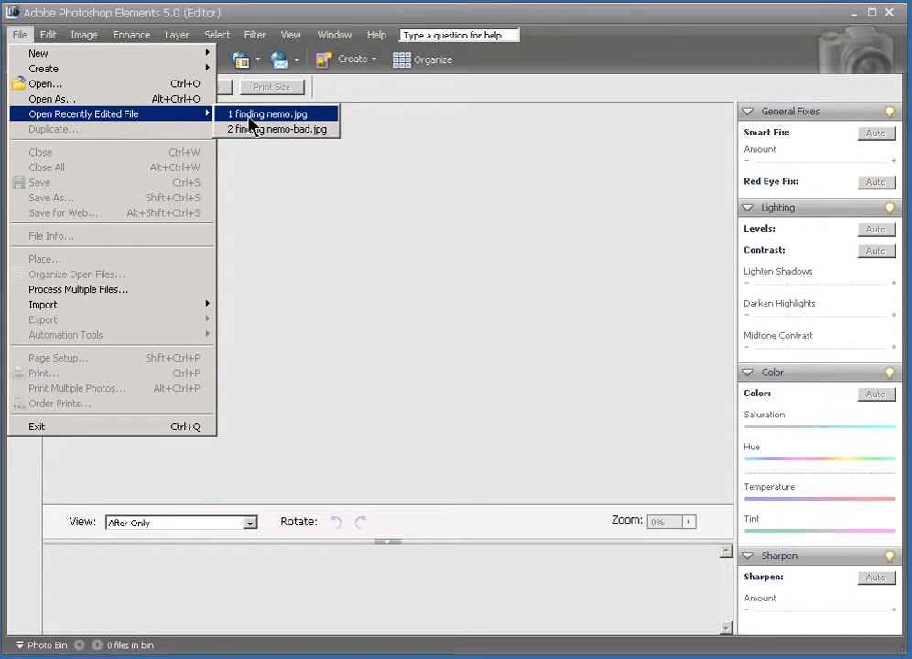
click(268, 114)
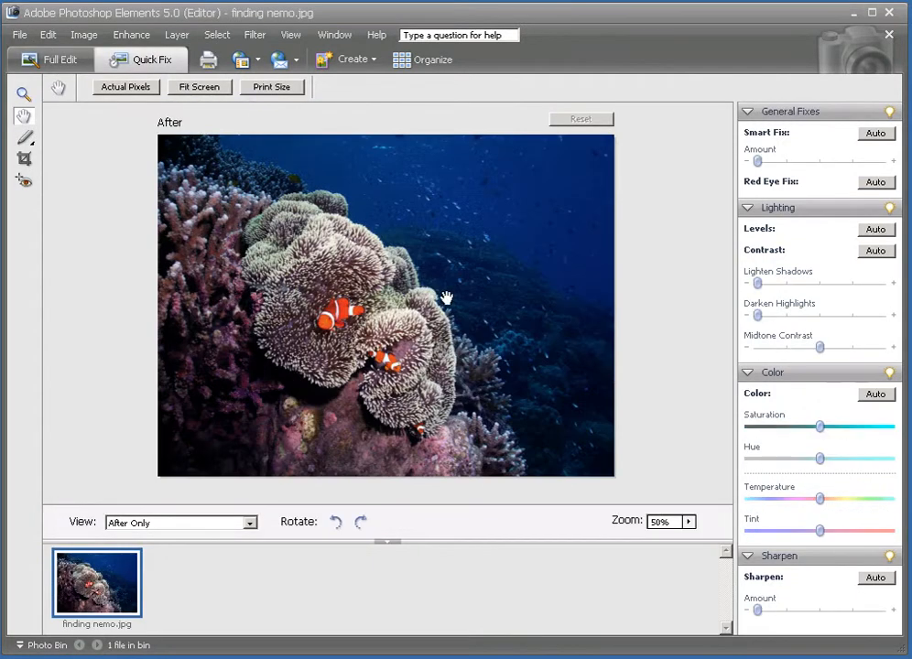
mouse_move(493, 330)
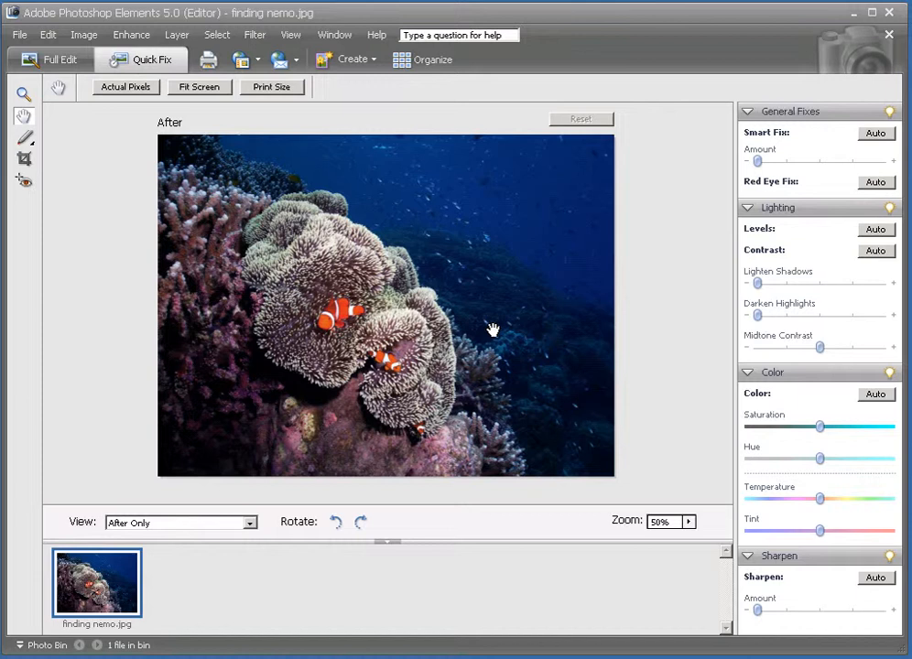
mouse_move(575, 318)
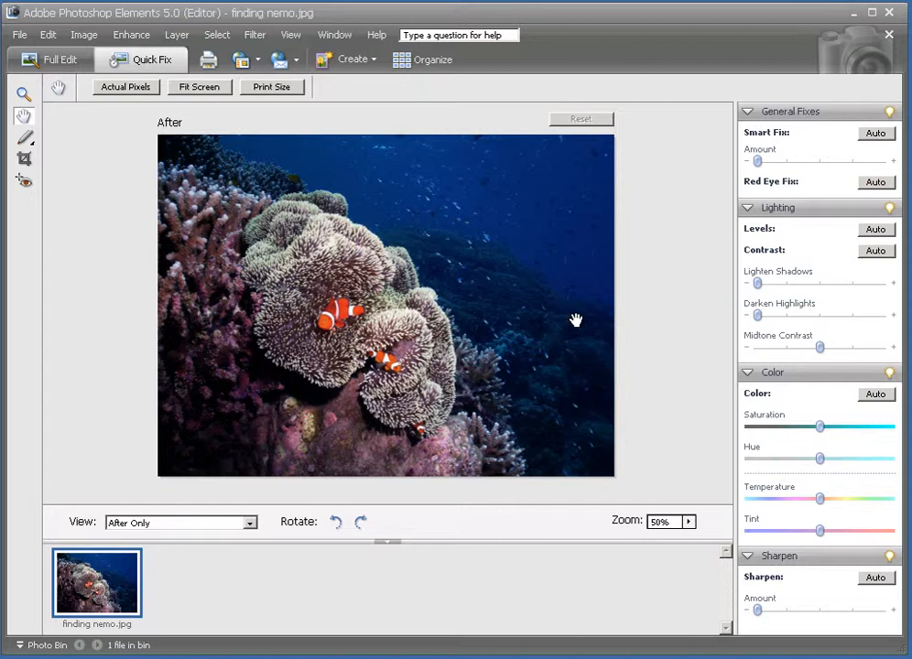
mouse_move(804, 179)
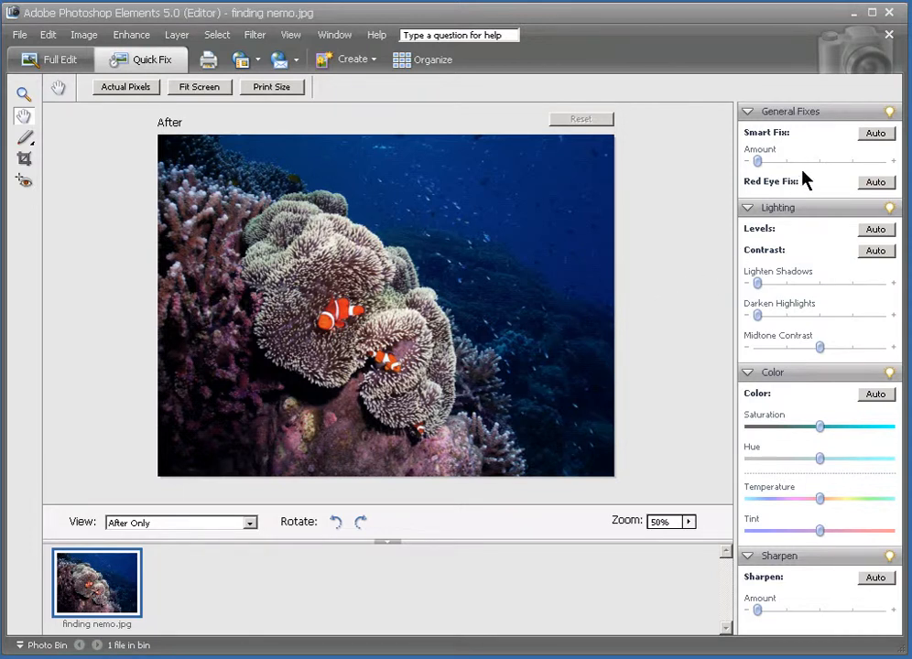
mouse_move(783, 166)
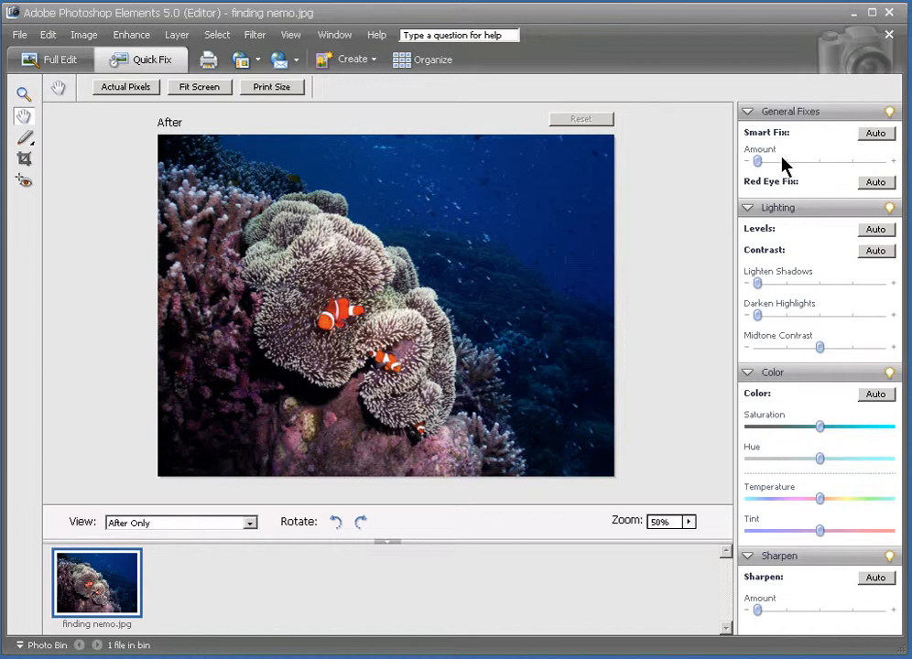
mouse_move(784, 164)
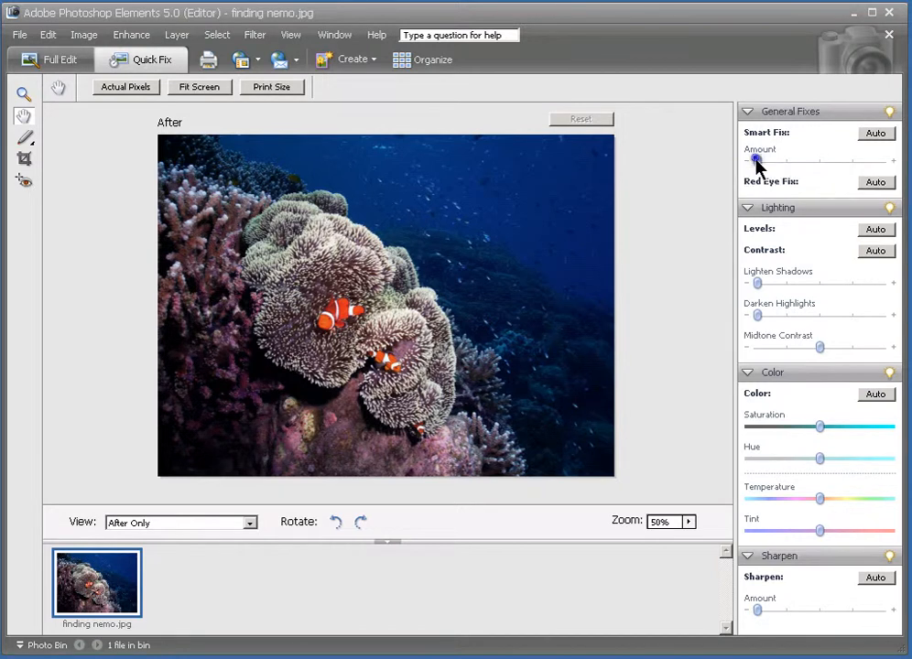
Raise the Smart Fix Amount slightly so the clownfish photo gets a moderate automatic brightening
drag(754, 161, 769, 162)
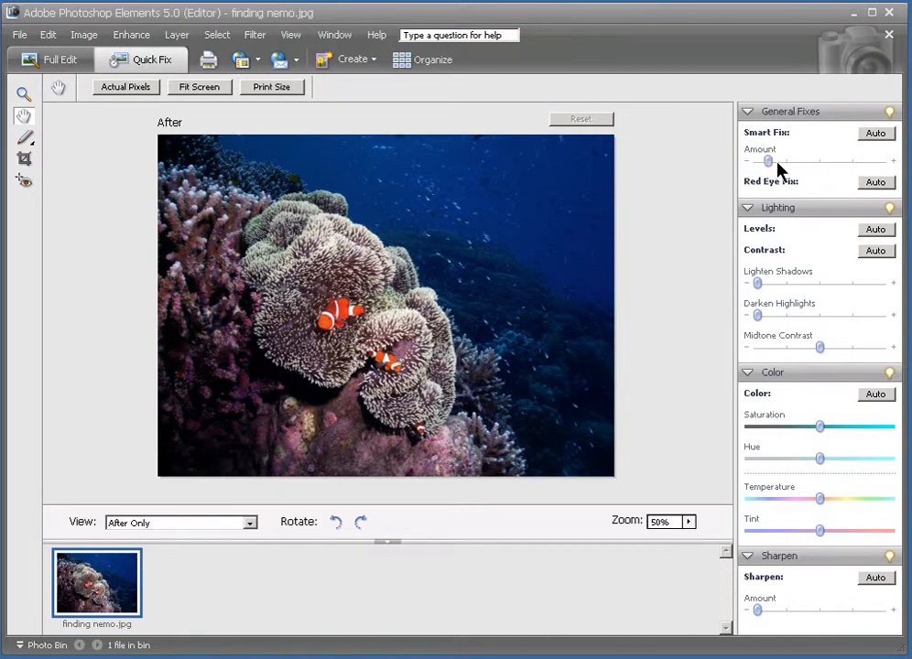
drag(767, 161, 783, 161)
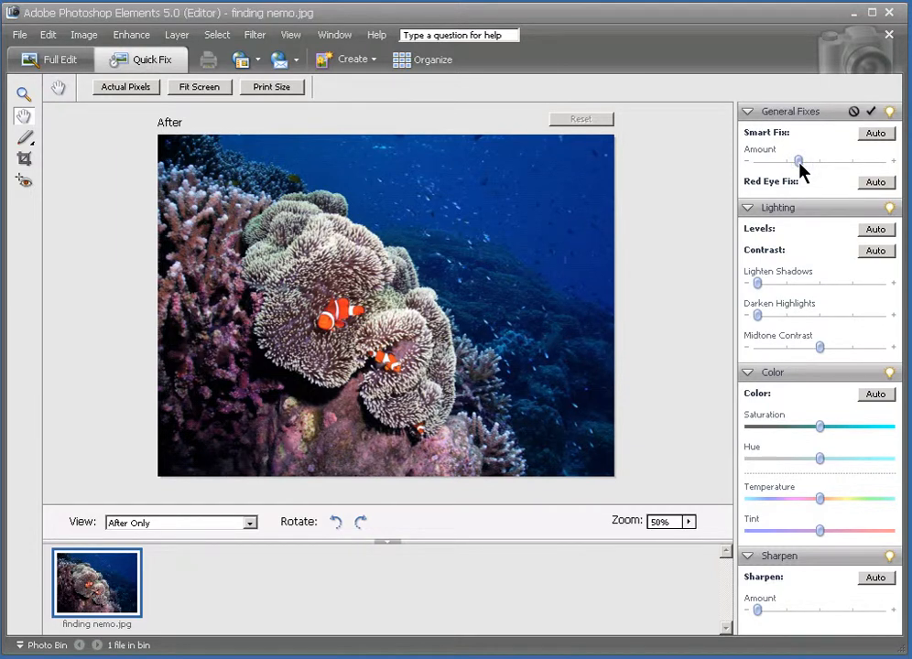
mouse_move(542, 357)
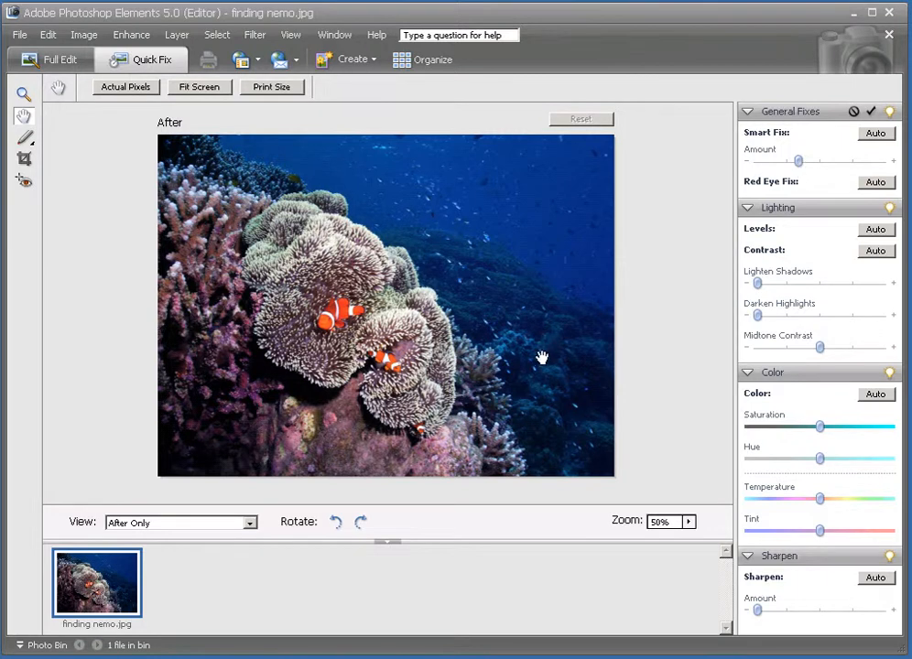
mouse_move(257, 432)
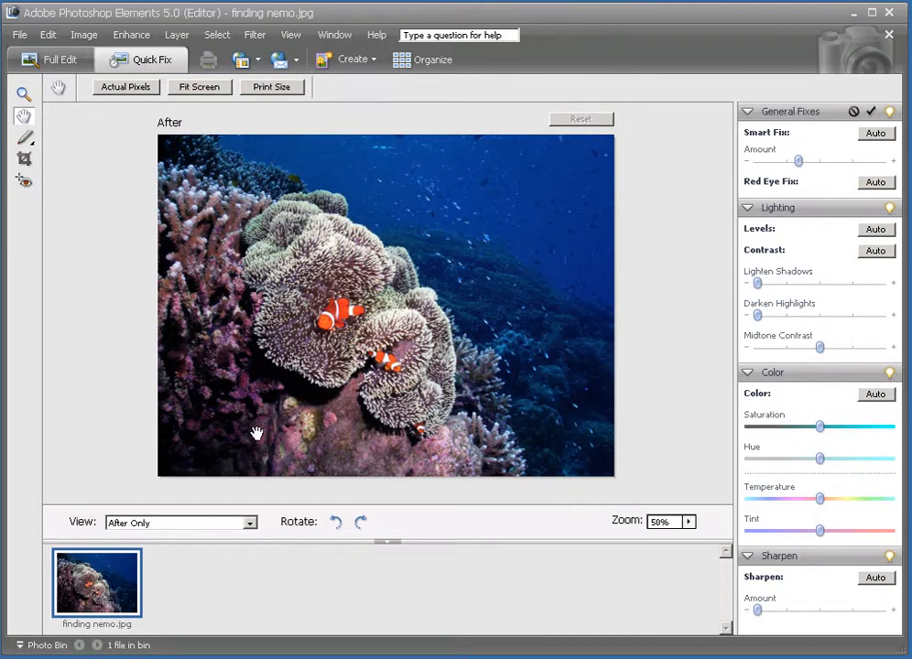
mouse_move(681, 383)
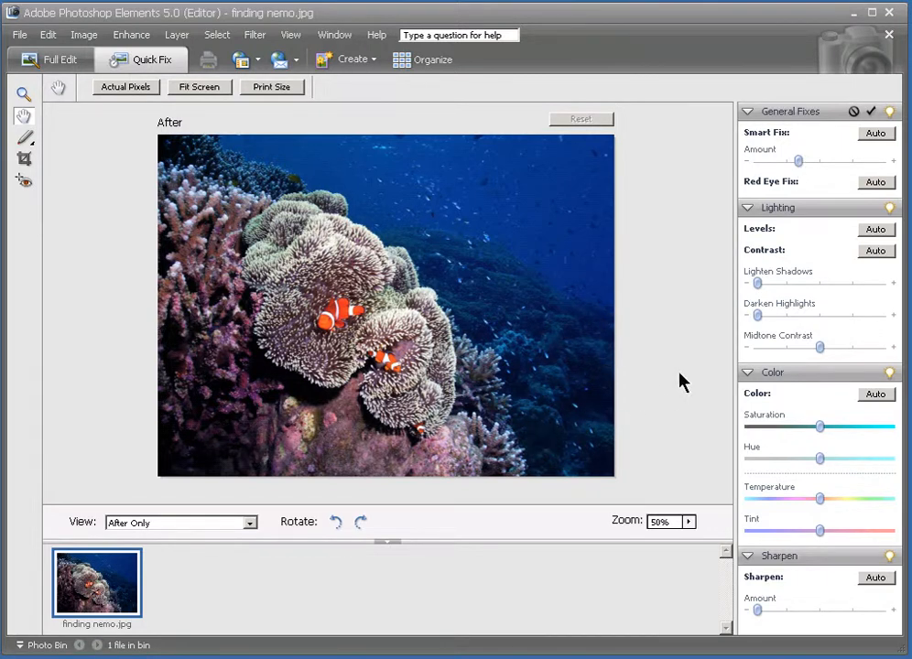
mouse_move(758, 291)
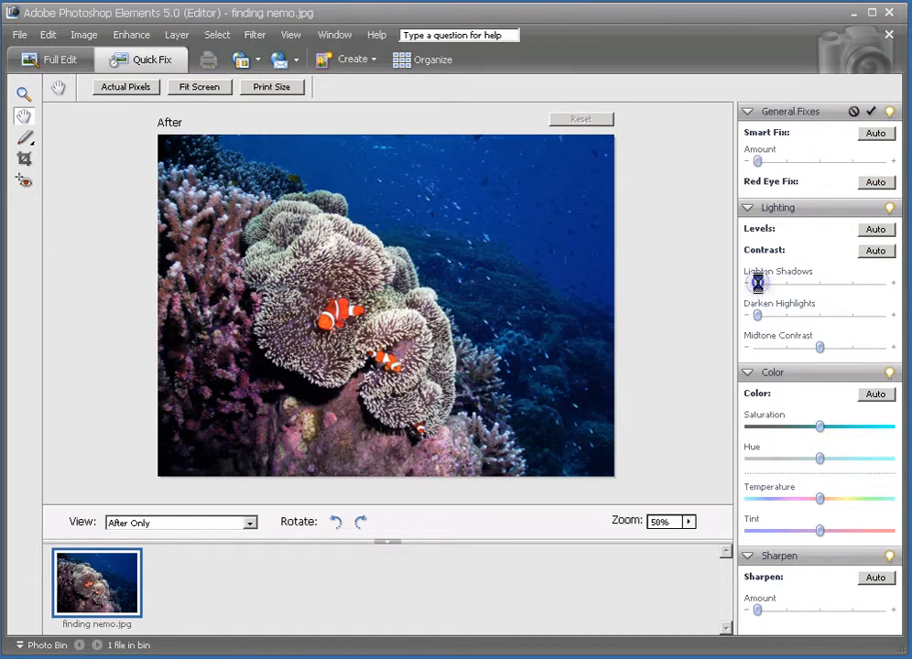
Nudge Lighten Shadows up so the dark coral and water areas reveal more detail
drag(758, 282, 769, 282)
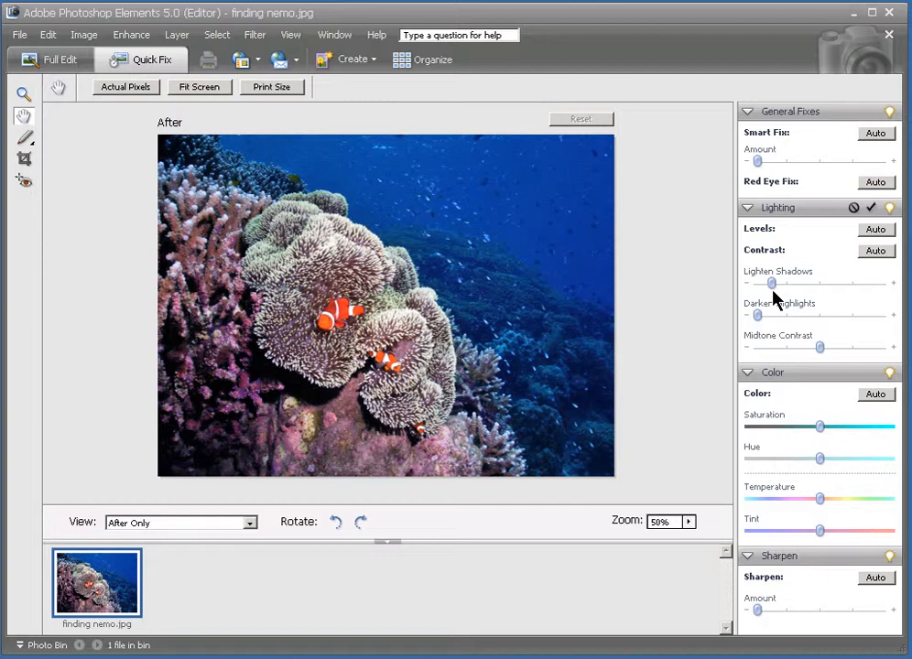
mouse_move(769, 437)
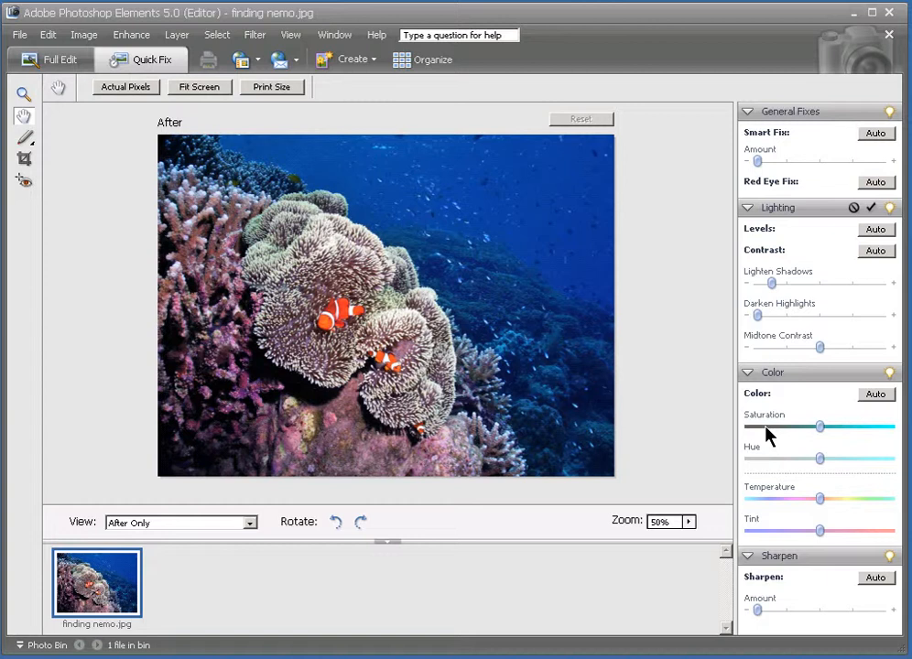
mouse_move(820, 498)
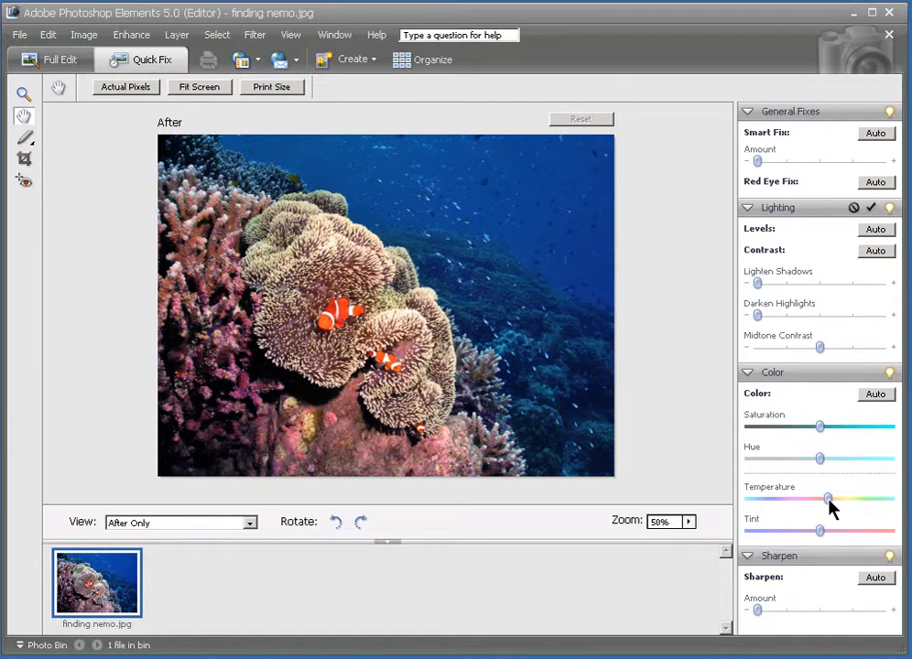
Shift the colour Temperature warmer so the coral and anemone take on pinker tones
drag(828, 498, 817, 498)
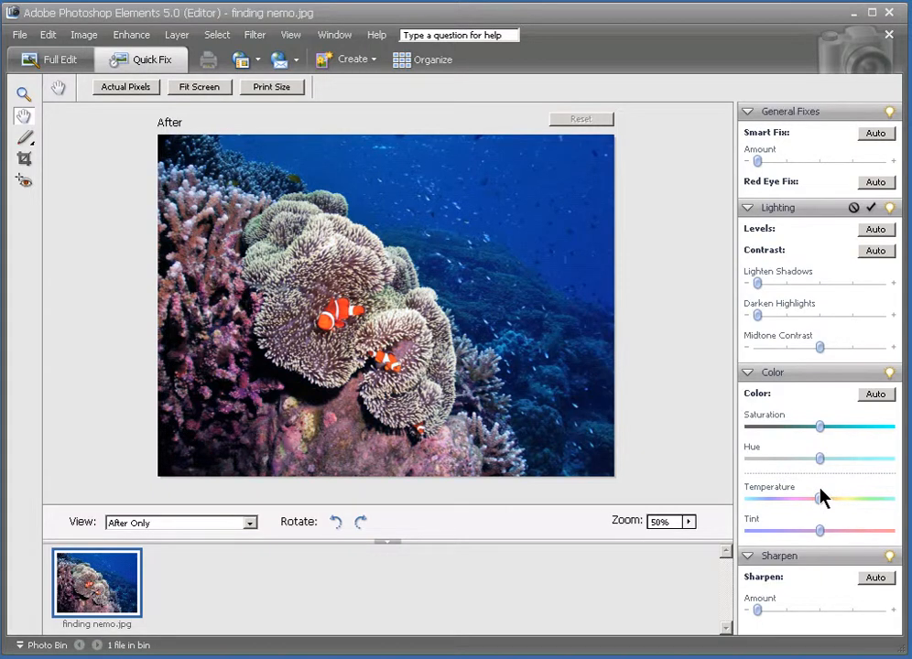
click(820, 487)
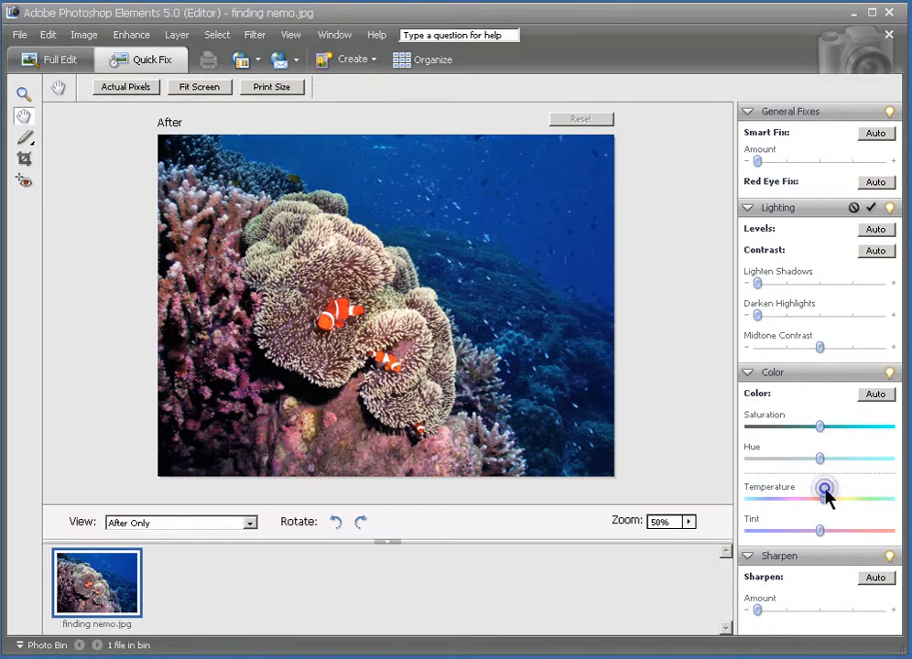
drag(824, 487, 813, 498)
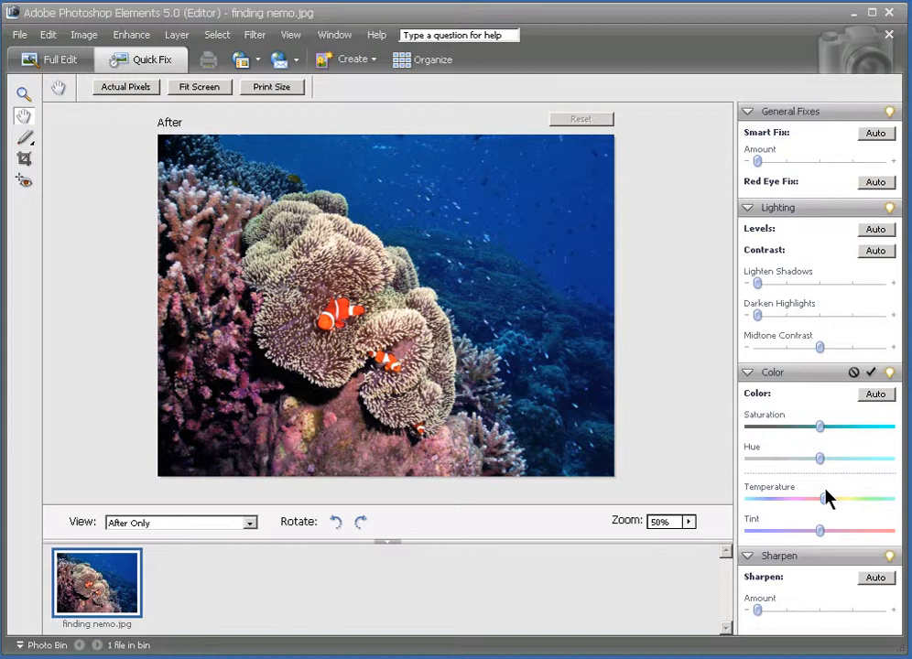
mouse_move(820, 429)
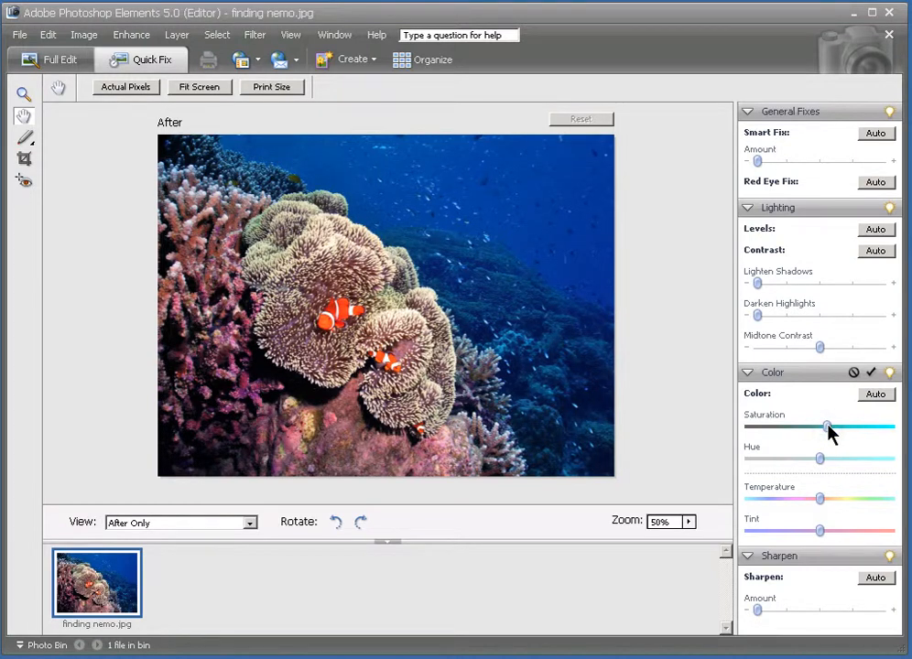
Increase Saturation a little so the clownfish and coral colours look more vivid
drag(828, 428, 824, 428)
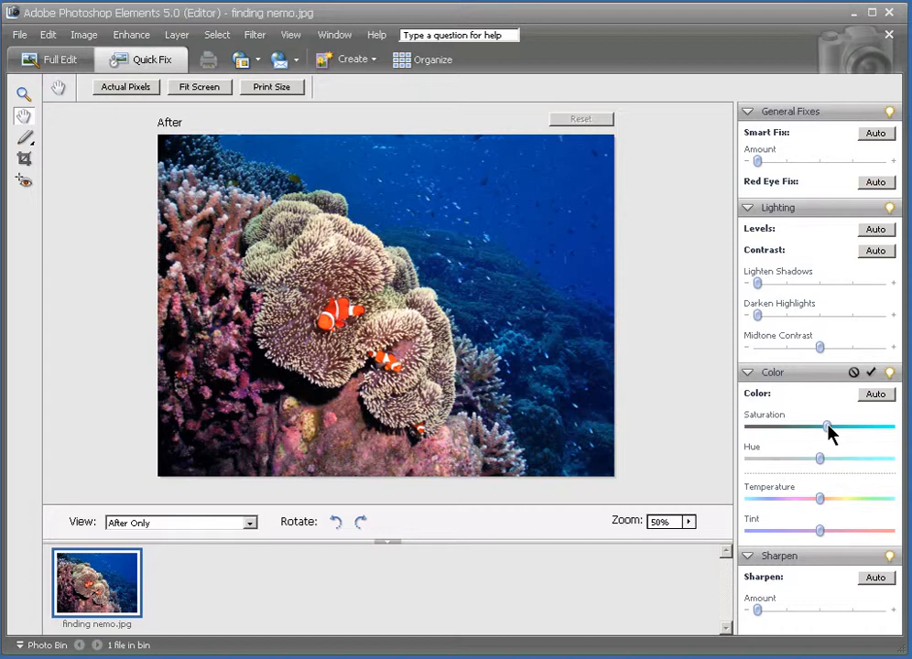
mouse_move(776, 600)
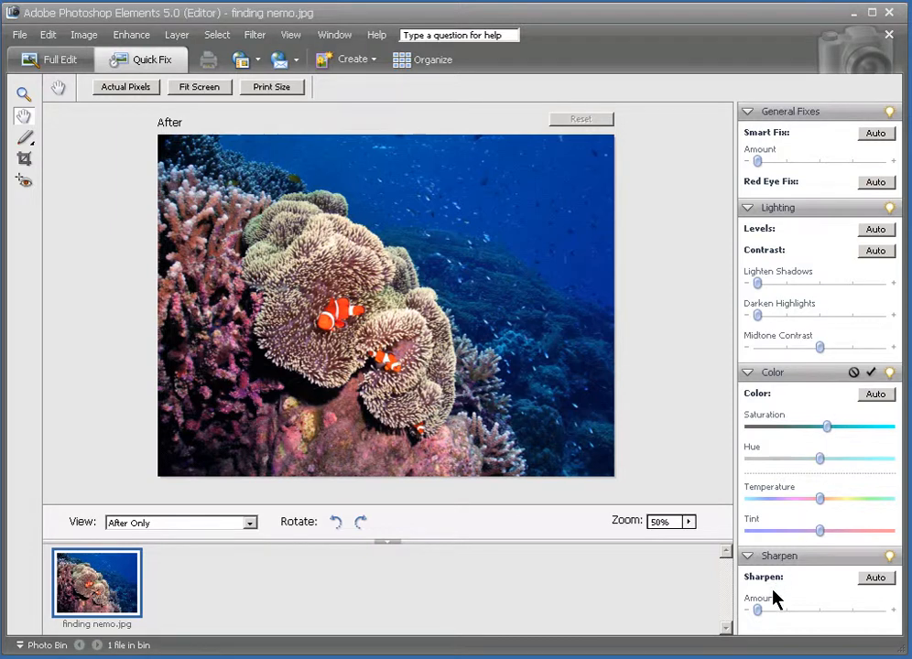
mouse_move(767, 628)
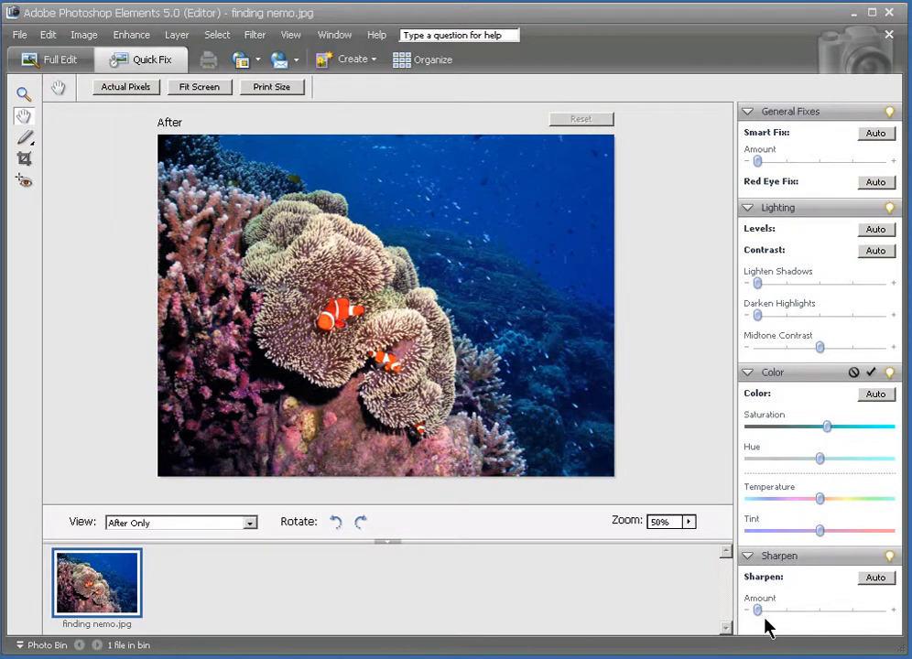
mouse_move(758, 619)
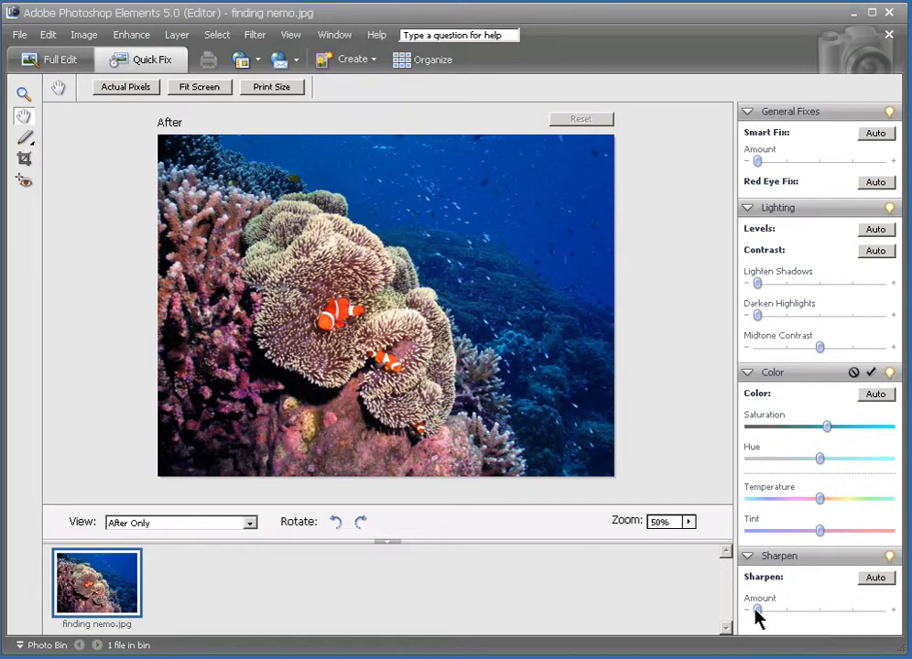